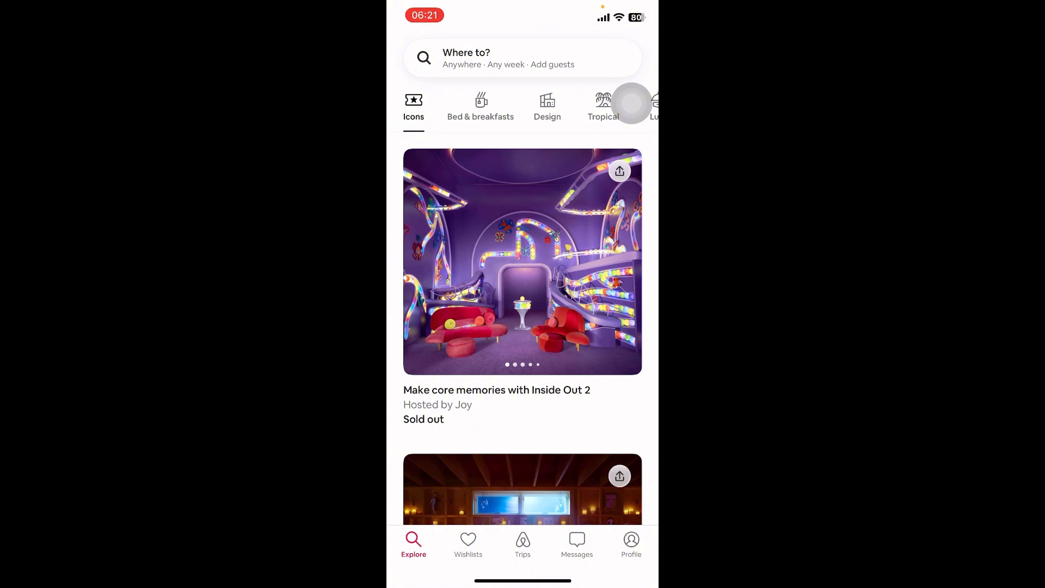
# Step: Go to the account profile page and bring the Settings list into view
pyautogui.click(631, 543)
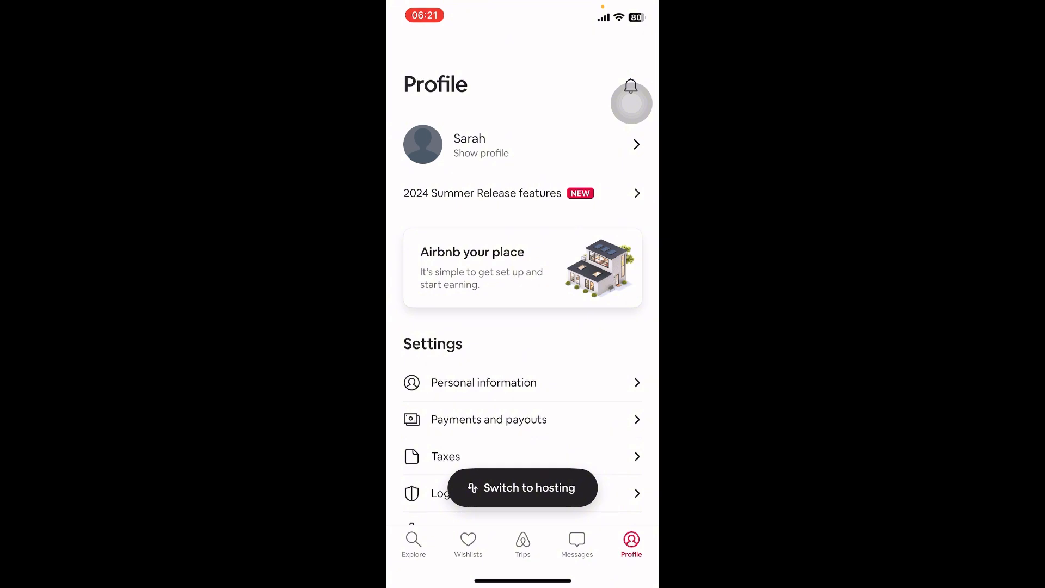
pyautogui.scroll(3)
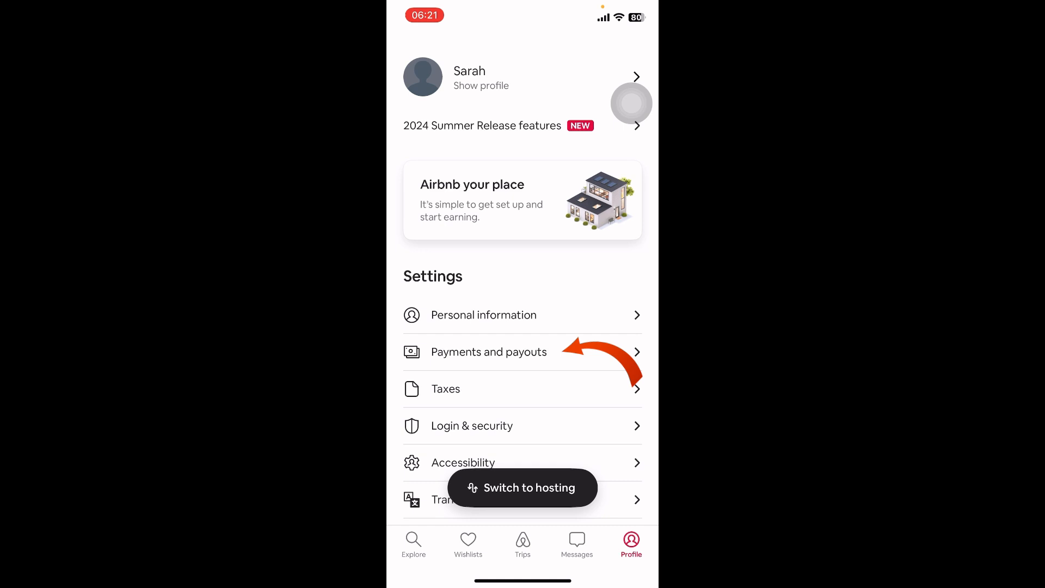
# Step: From Payments and payouts, bring up the Choose a currency list with US dollar current
pyautogui.click(489, 352)
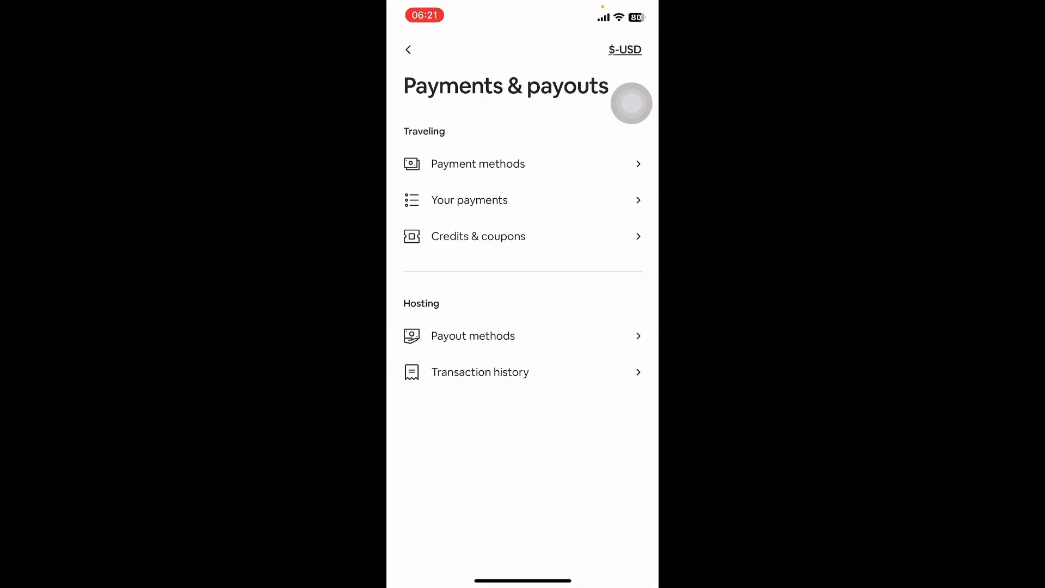
pyautogui.click(625, 49)
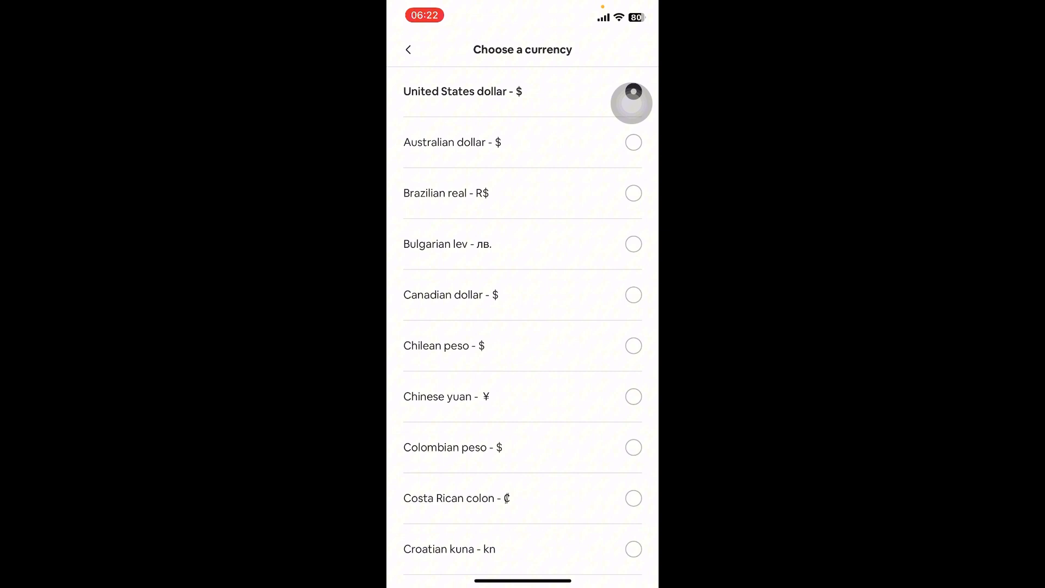
# Step: Change the display currency to Emirati dirham (AED) and bring the currency list back up
pyautogui.scroll(-3)
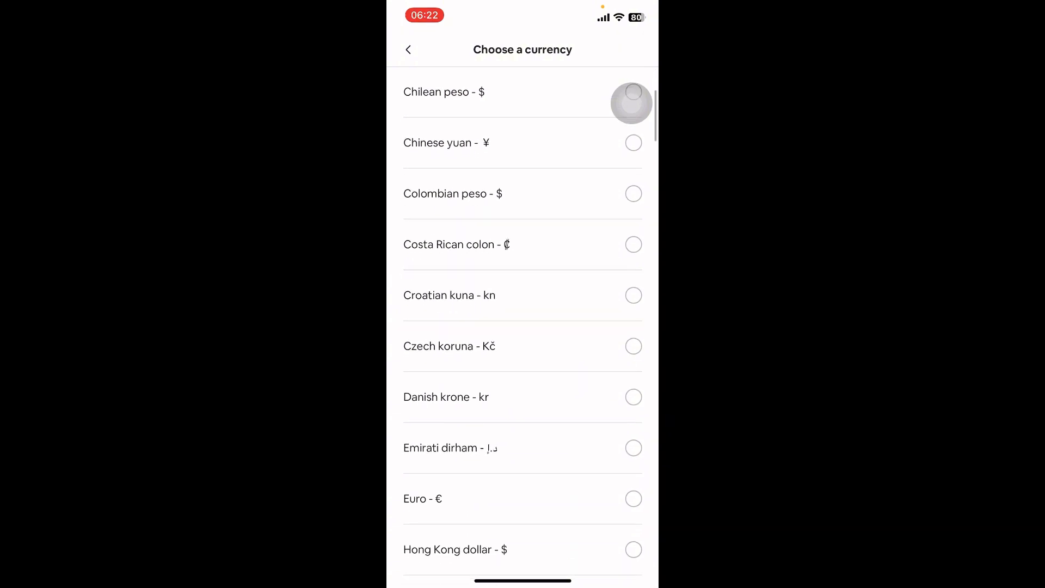
pyautogui.click(408, 49)
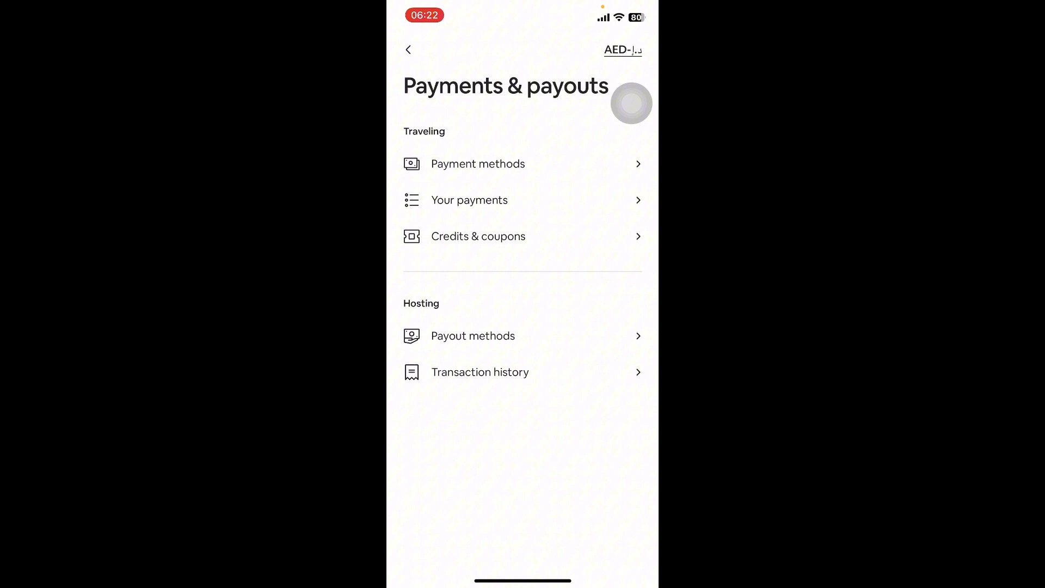
pyautogui.click(621, 49)
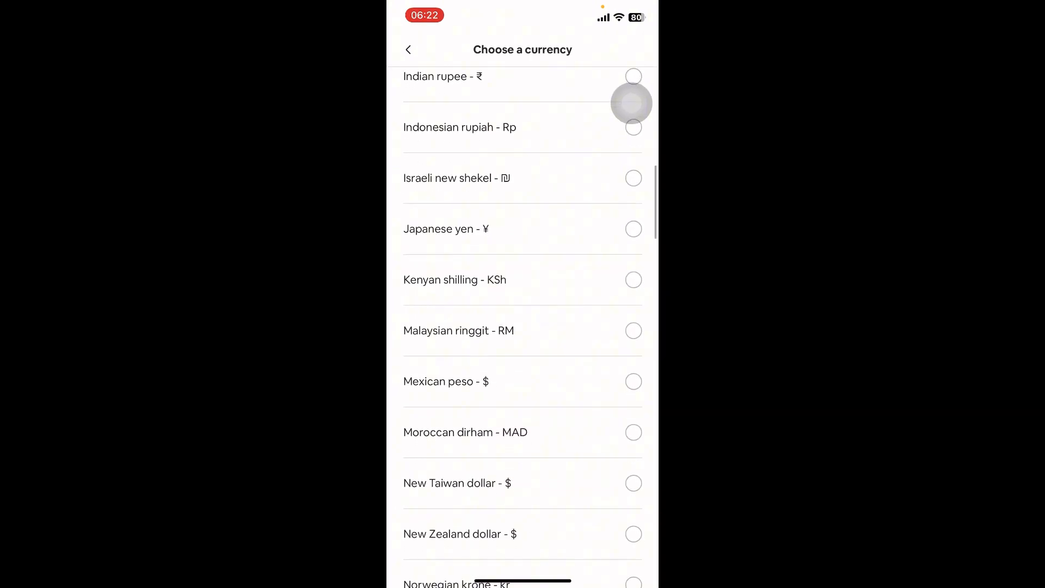
# Step: Scroll the currency list to its end, down to Uruguayan peso
pyautogui.scroll(-3)
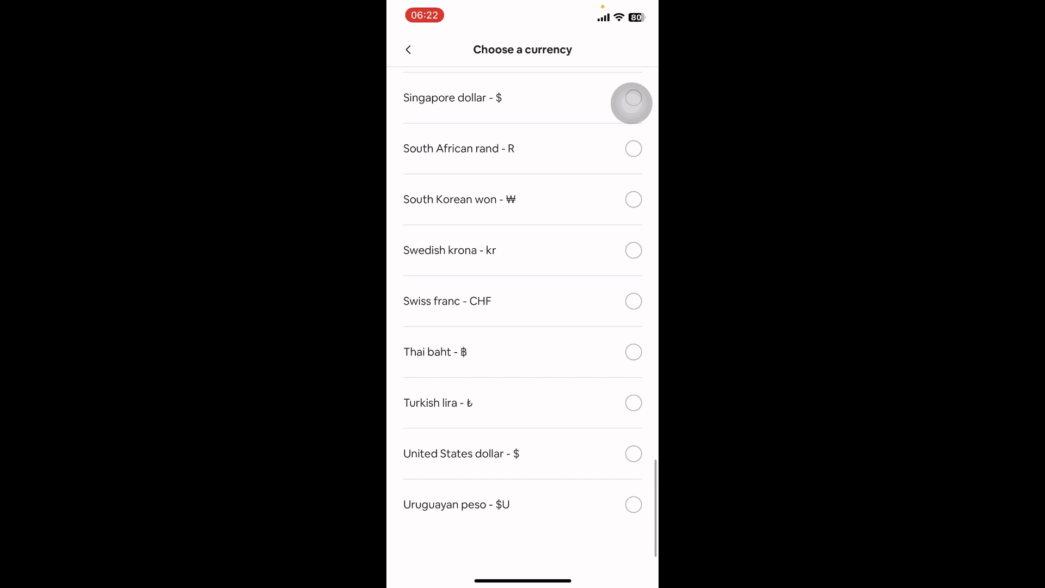